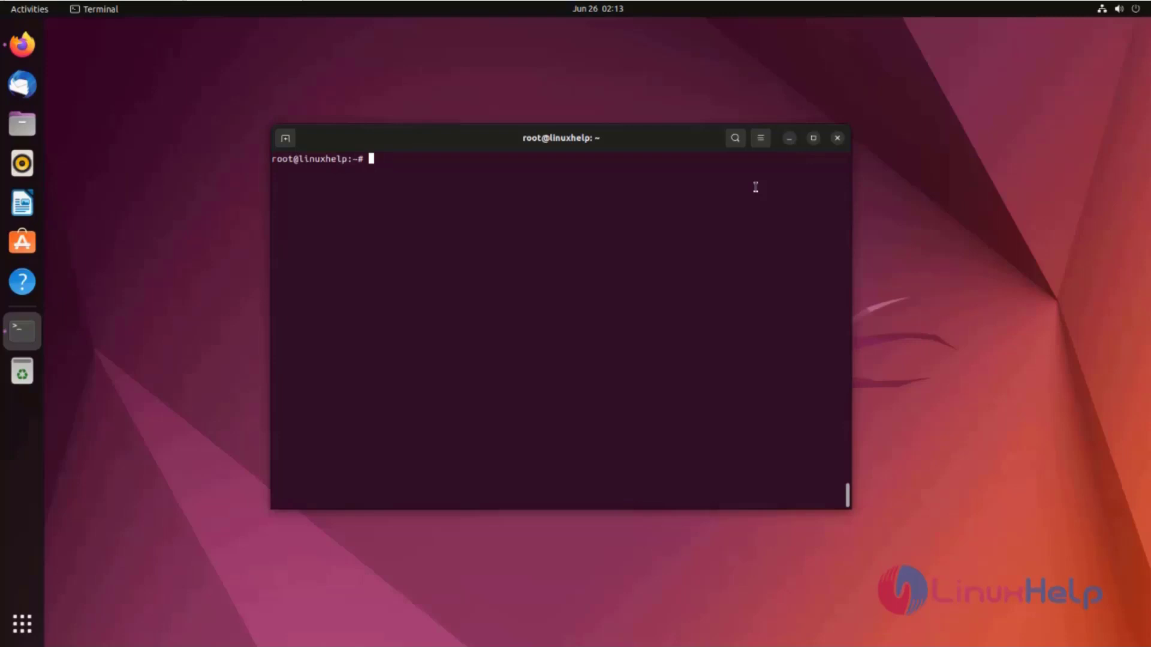
Run lsb_release -a to confirm the system is Ubuntu 22.04.2 LTS (jammy)
text(lsb_rel)
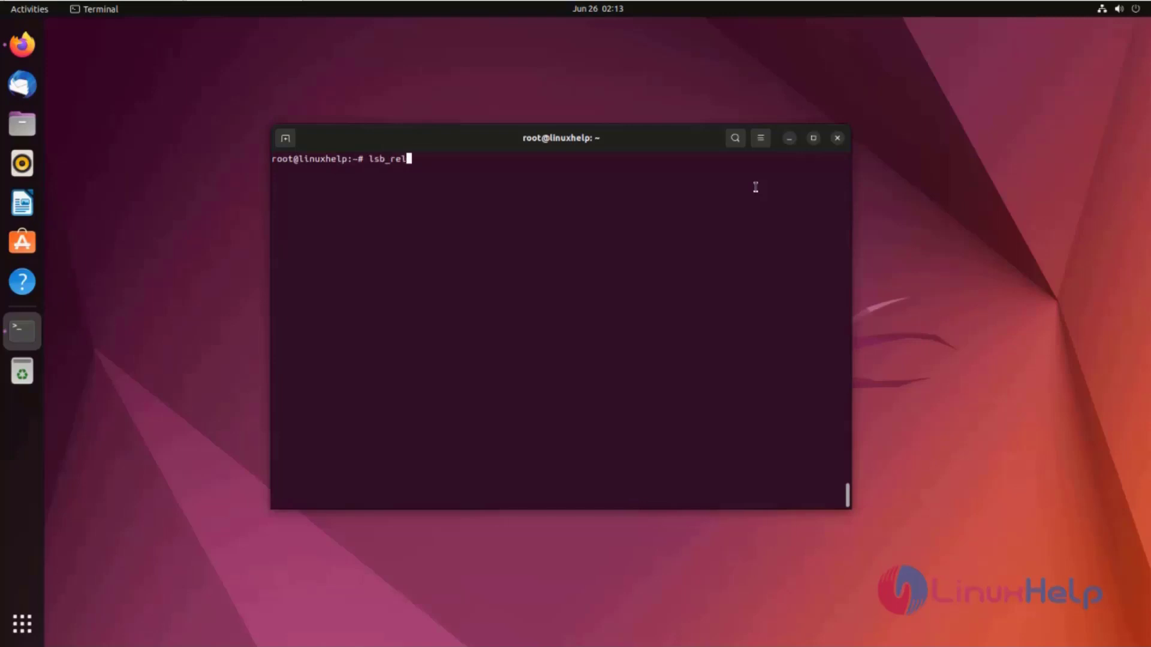
key(Return)
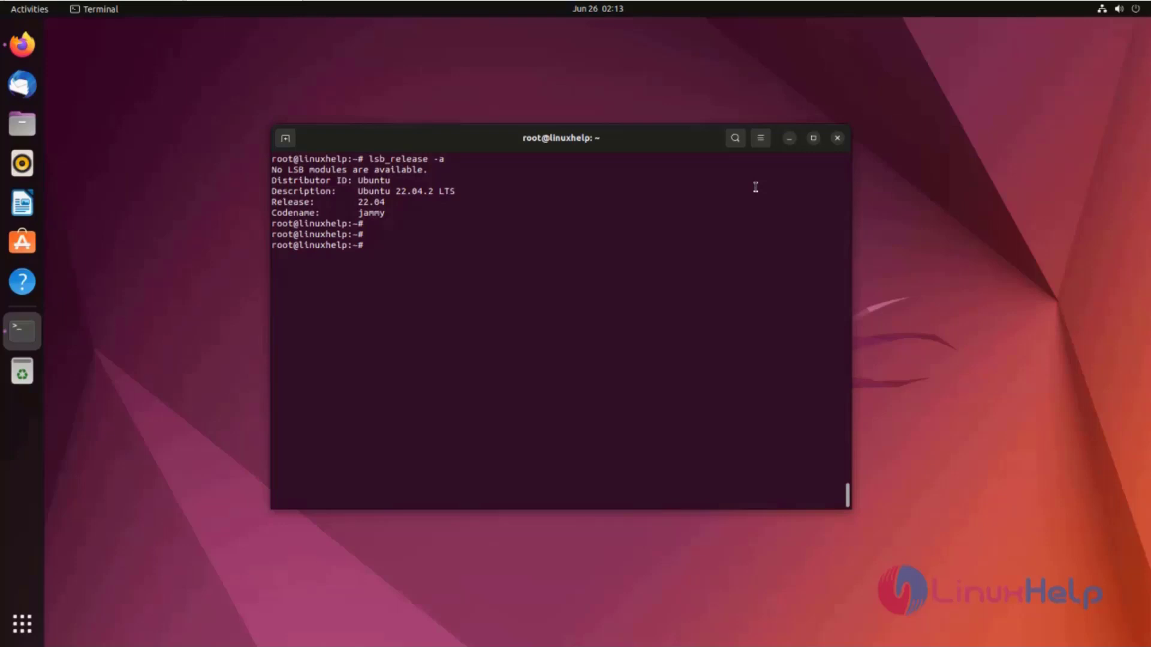
text(wget https://zoom.us/client/latest/zoom_amd64.deb)
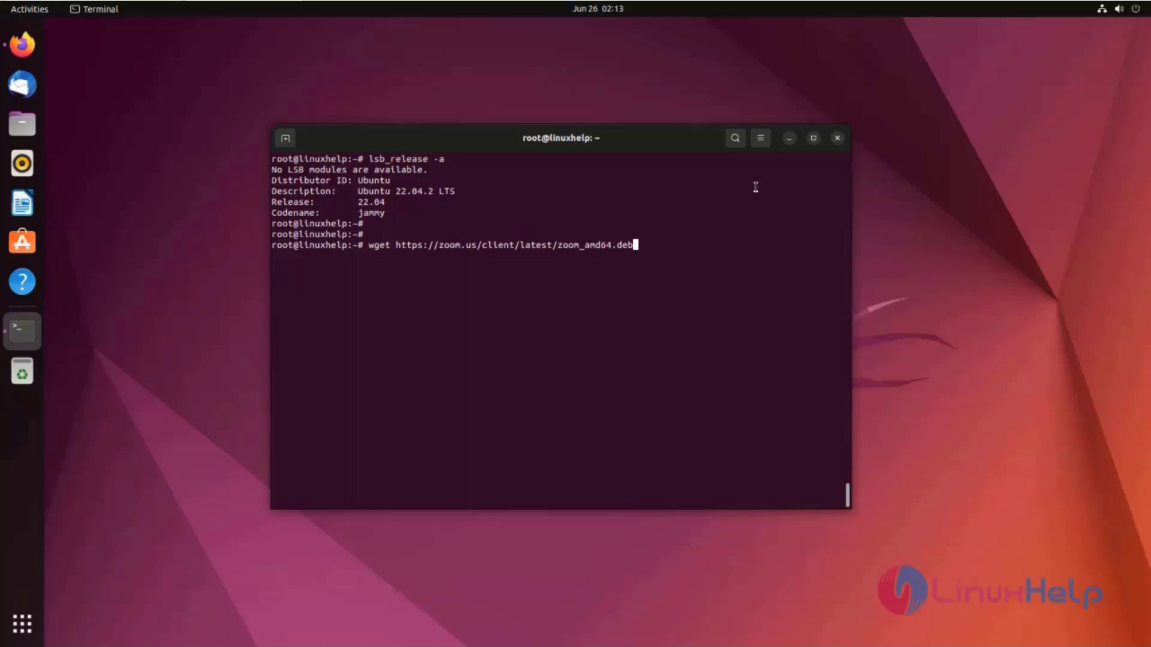
key(Return)
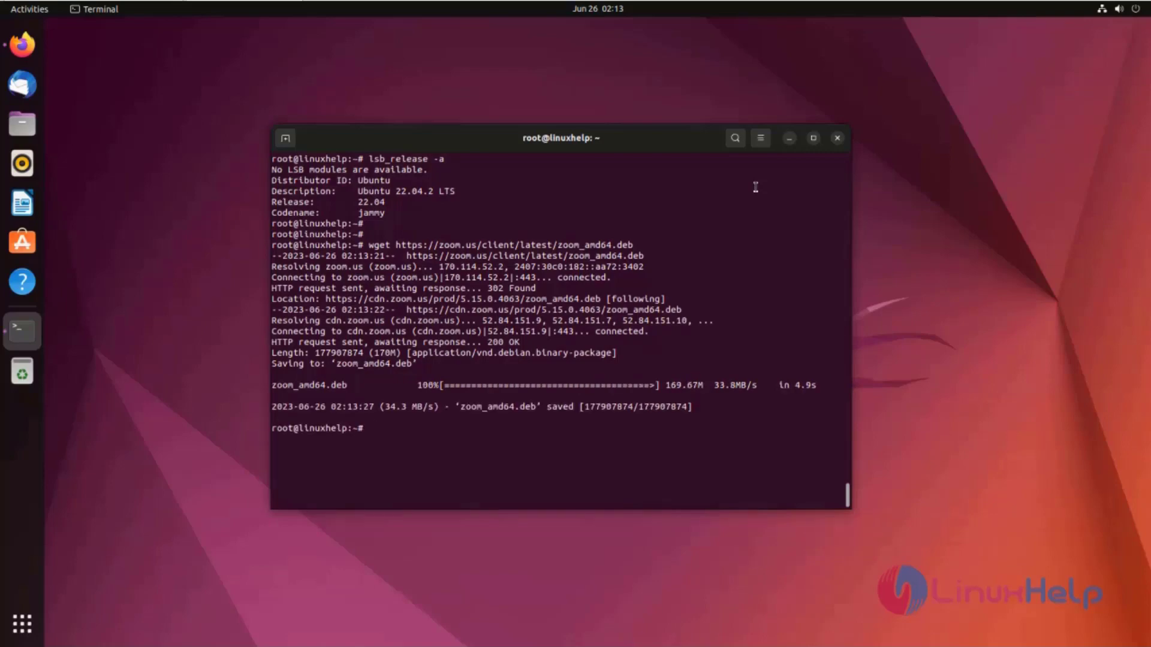
key(Return)
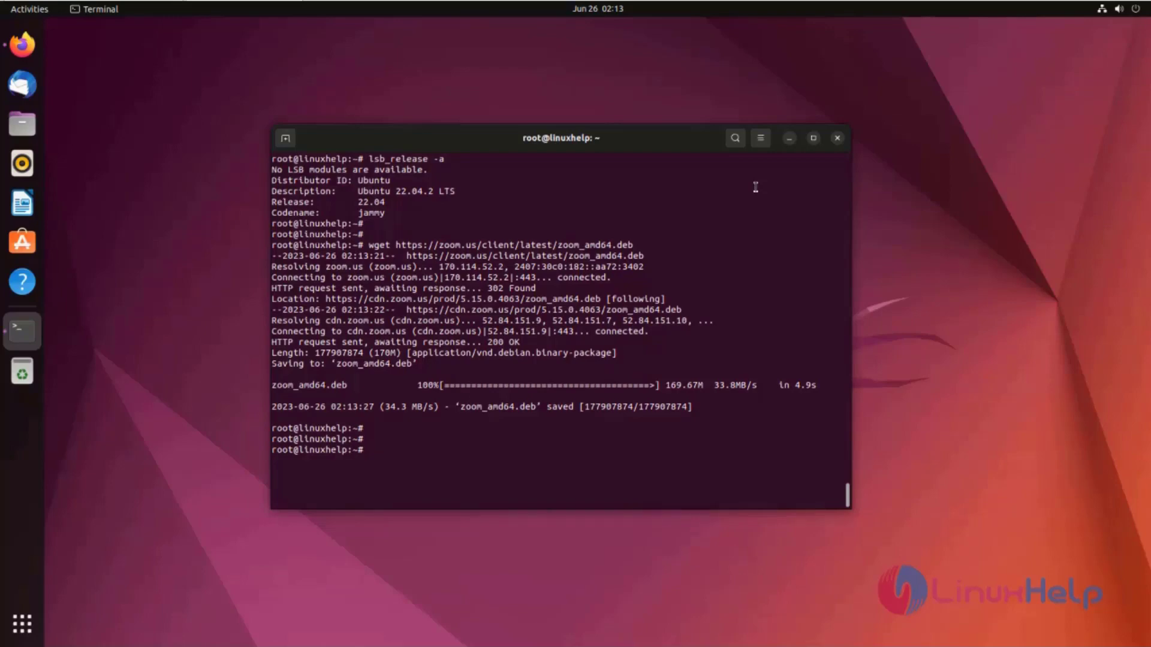
Install Zoom 5.15.0 via apt install ./zoom_amd64.deb, answering y to accept the additional dependencies
text(apt insta)
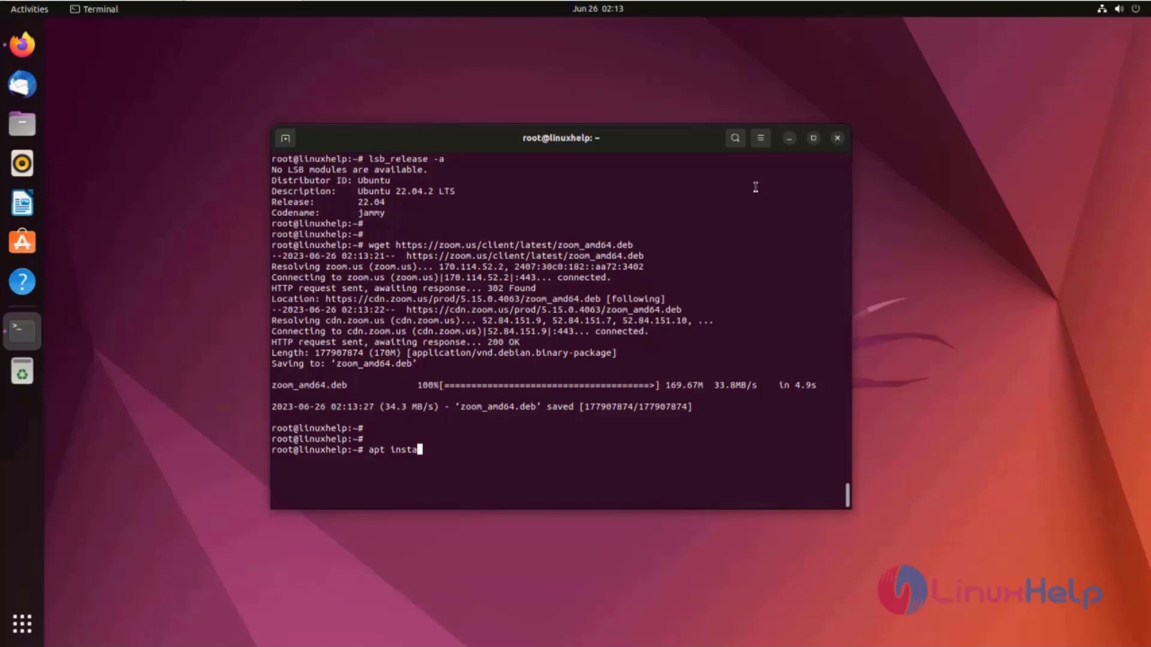
text(ll .)
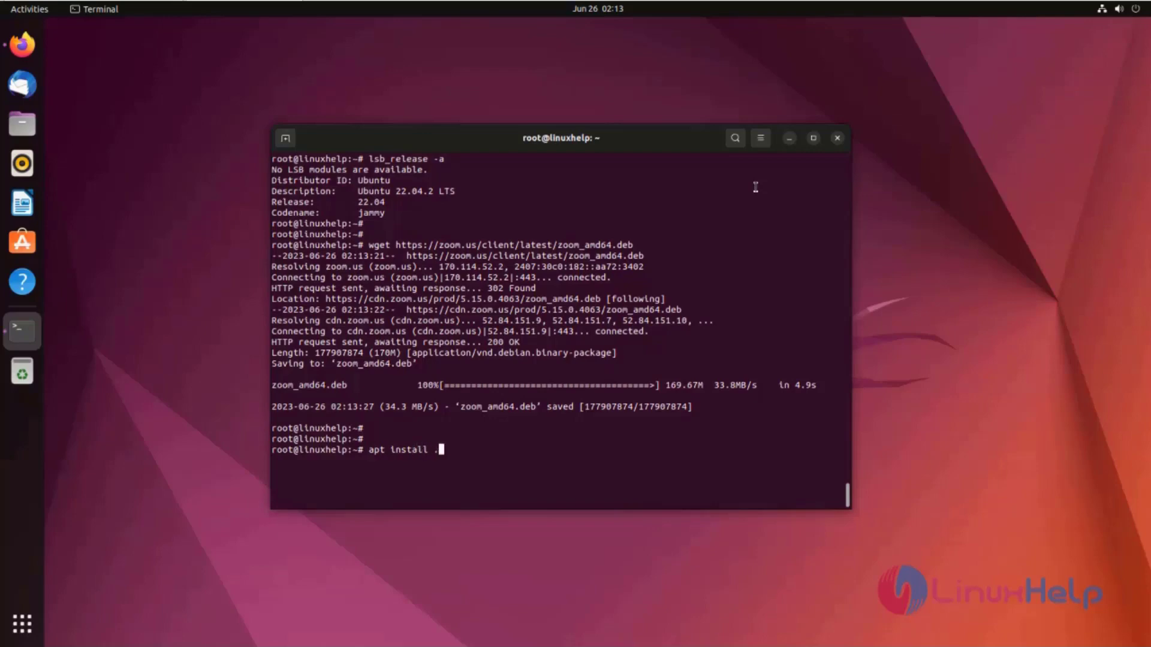
text(/a)
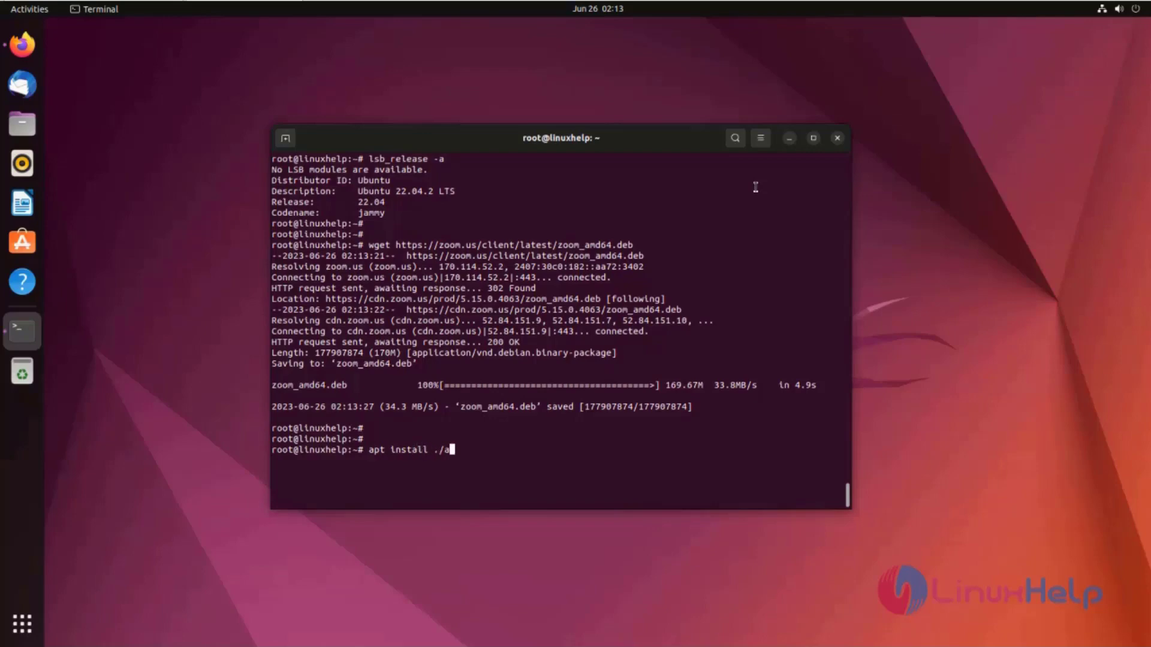
text(oom_amd64.deb)
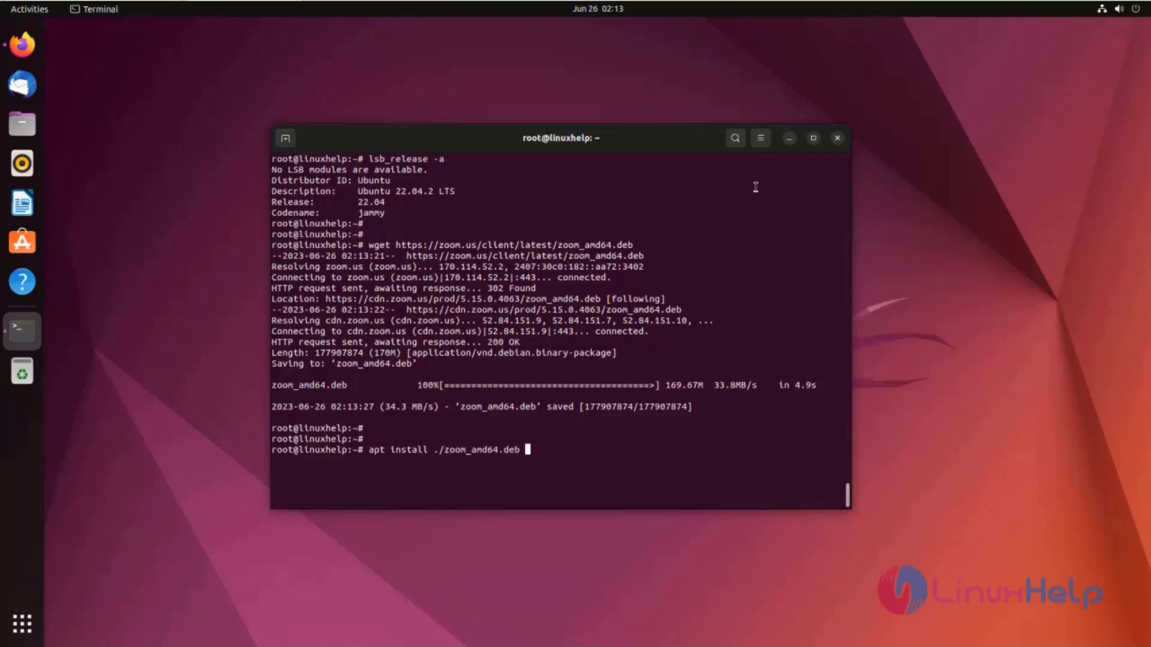
key(Return)
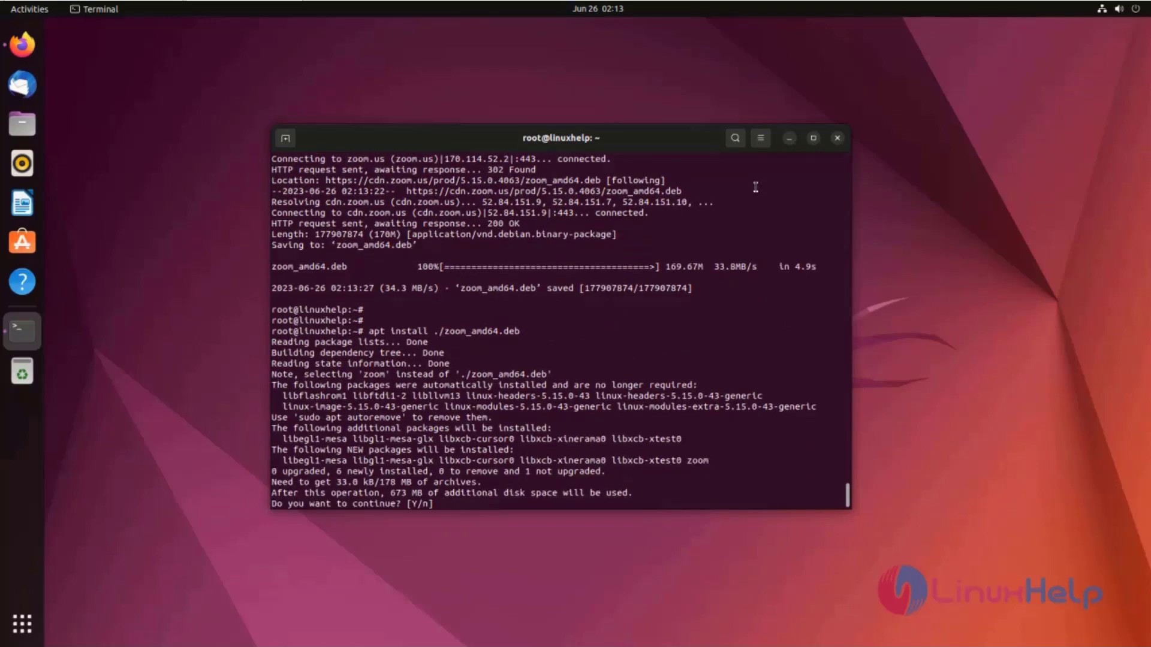
text(y)
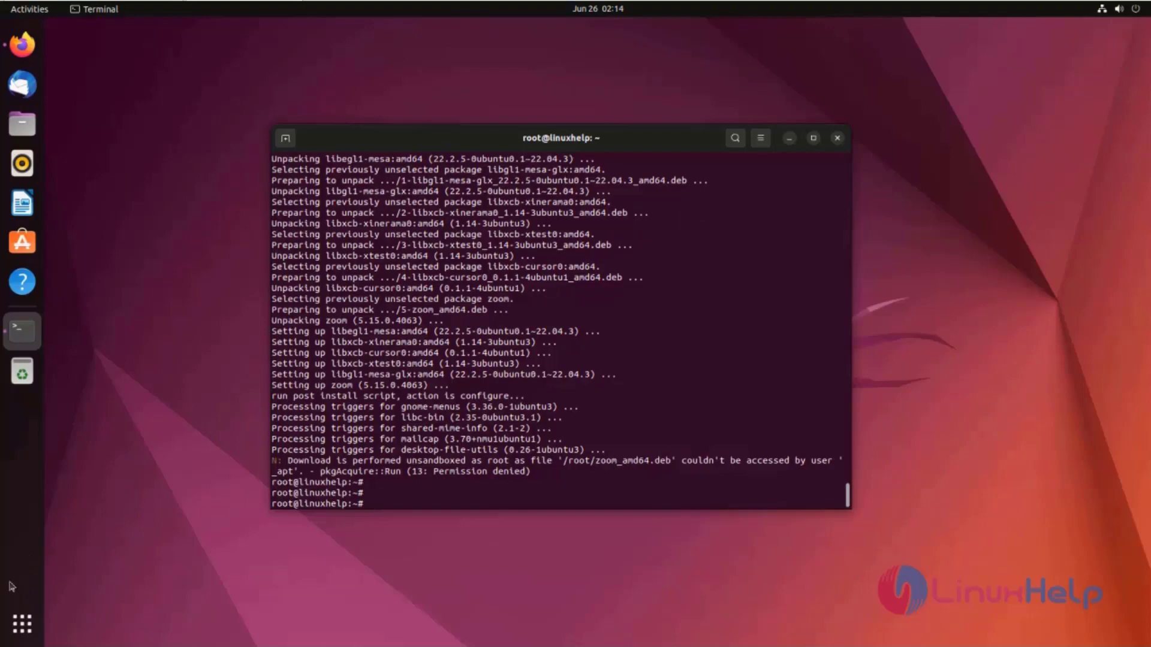
click(21, 623)
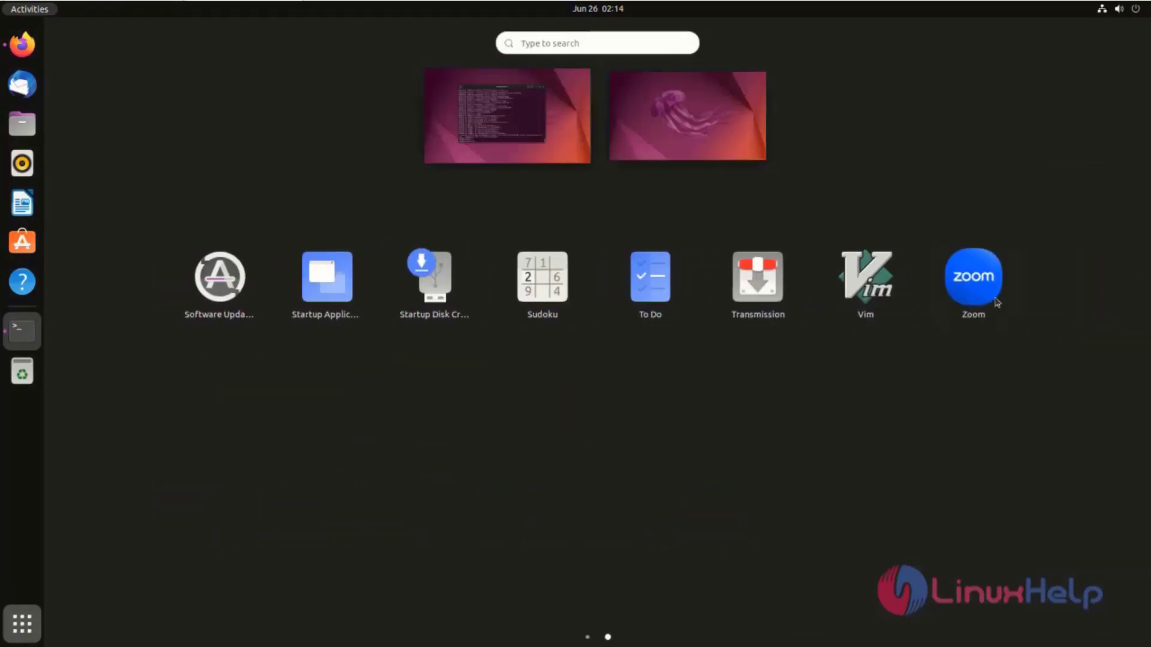
mouse_move(972, 282)
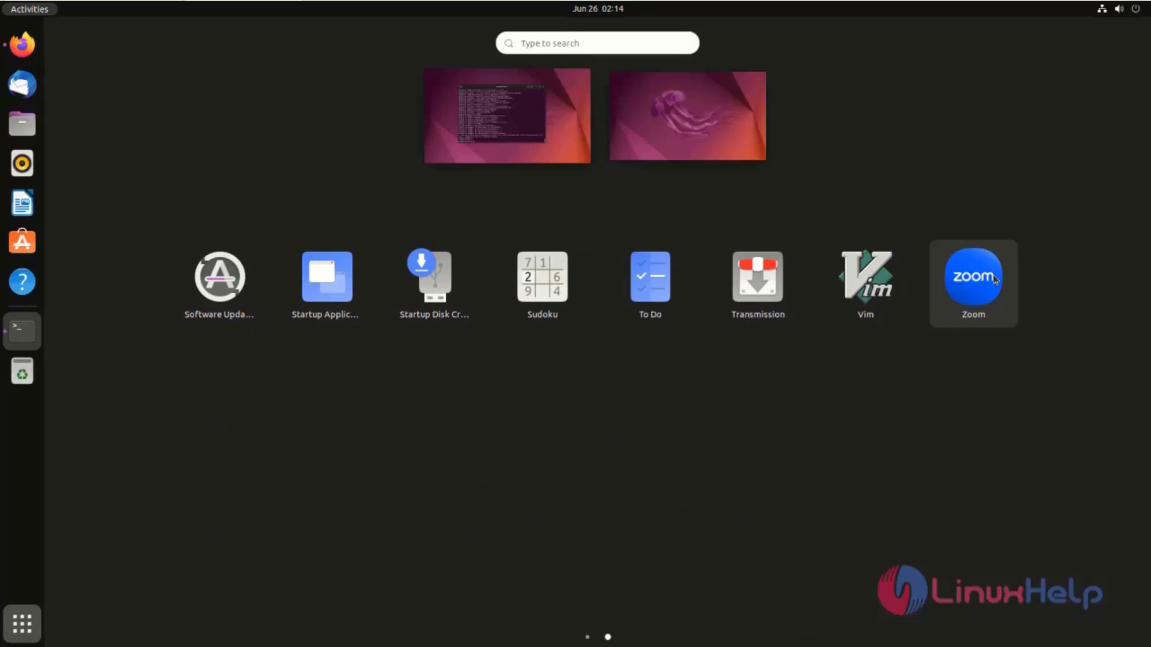
Launch Zoom from Show Applications and reach its email and password sign-in form
click(506, 117)
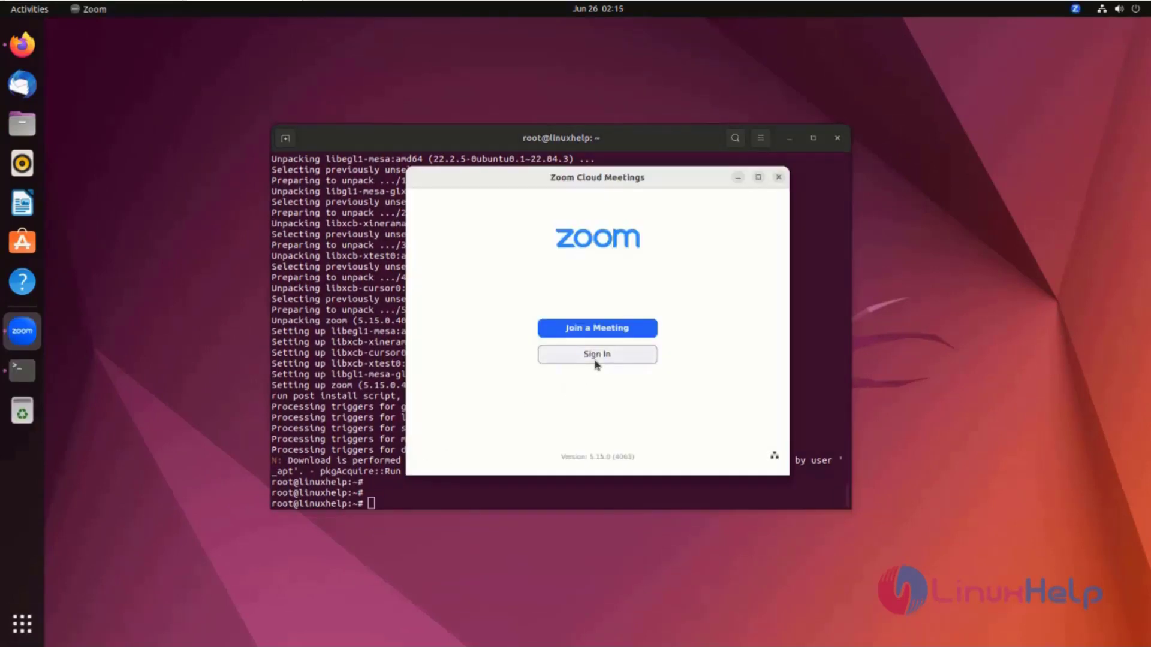
click(597, 354)
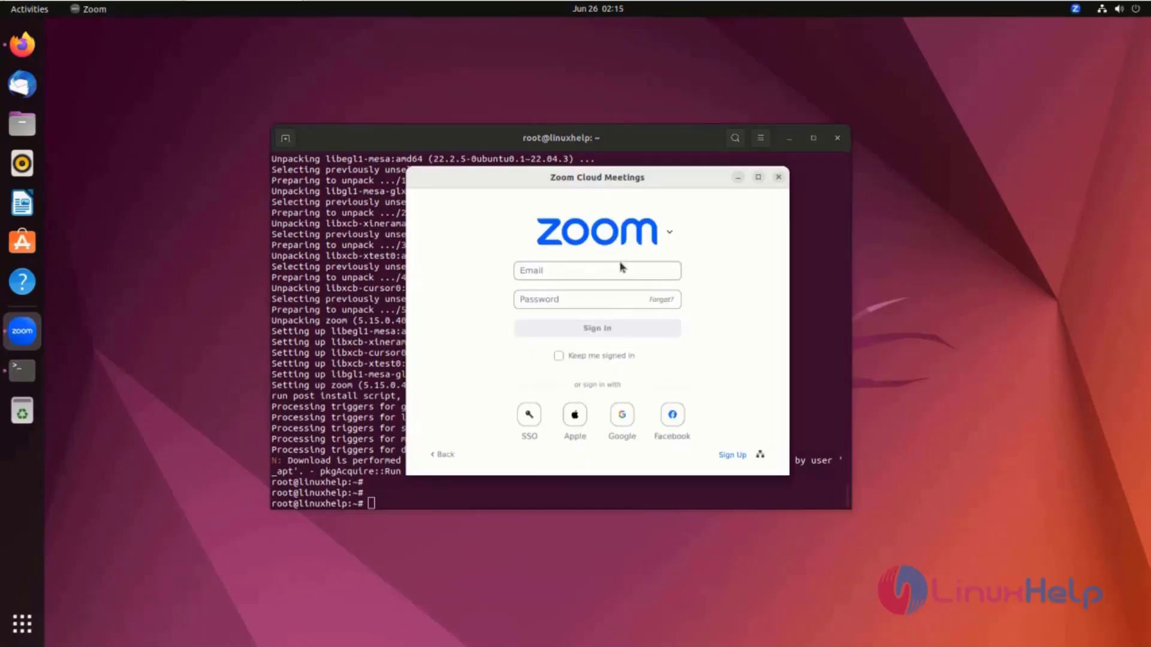
click(597, 269)
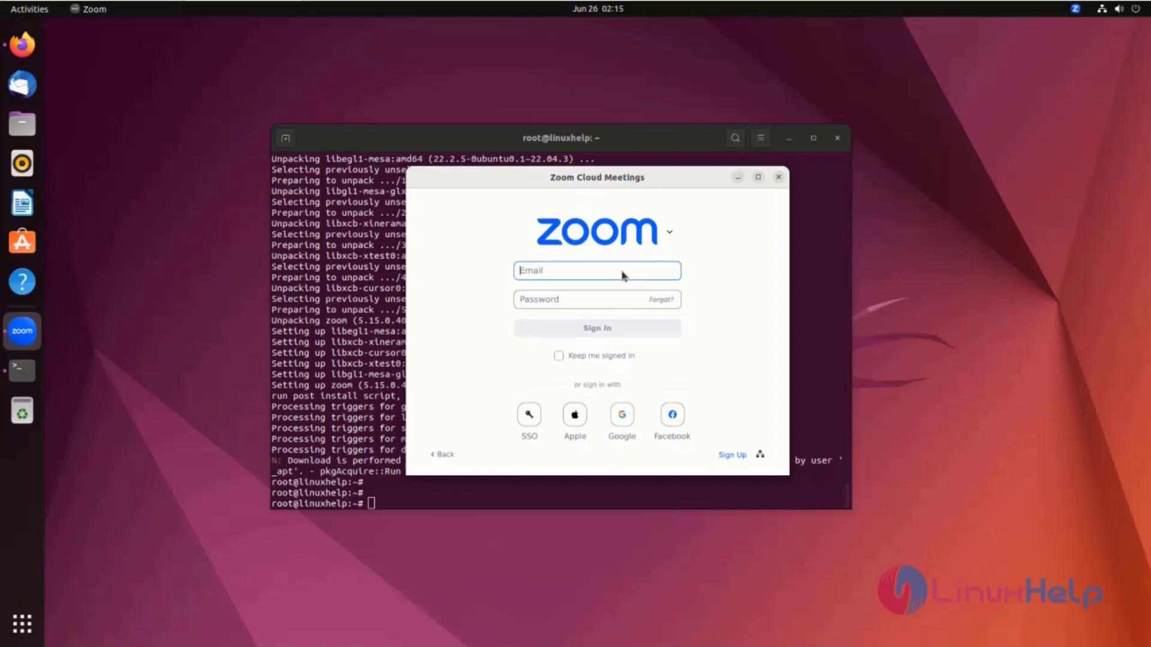
mouse_move(705, 334)
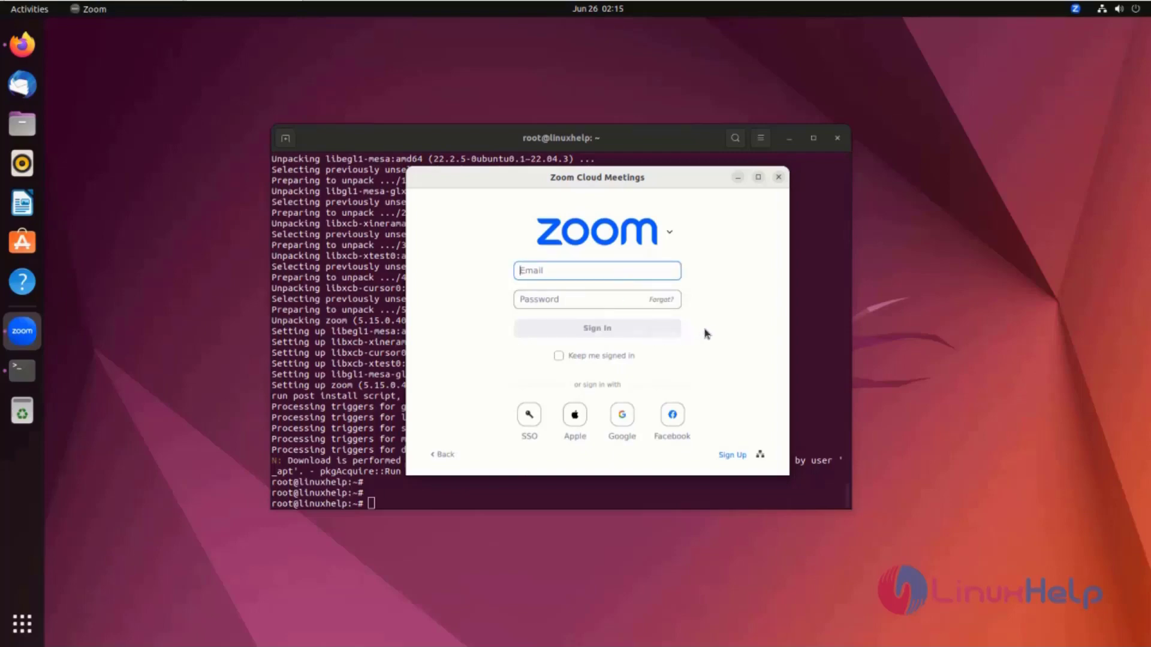
mouse_move(758, 192)
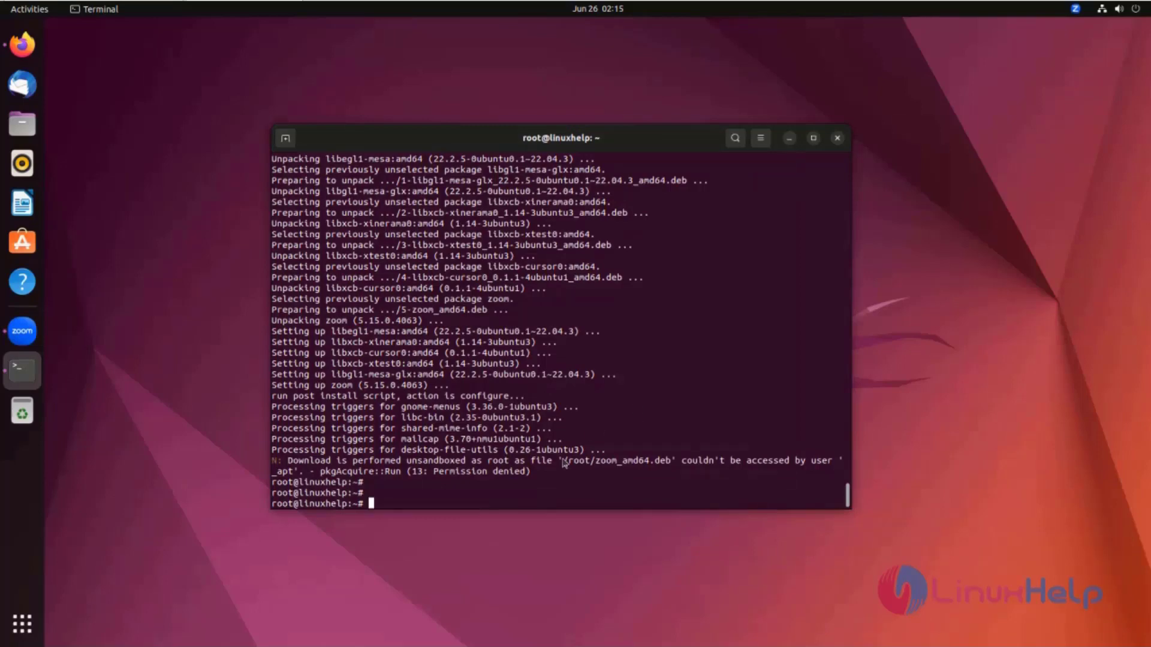
Attempt apt remove zoom_amd64.deb, which fails because that is a file name, not a package
text(apt)
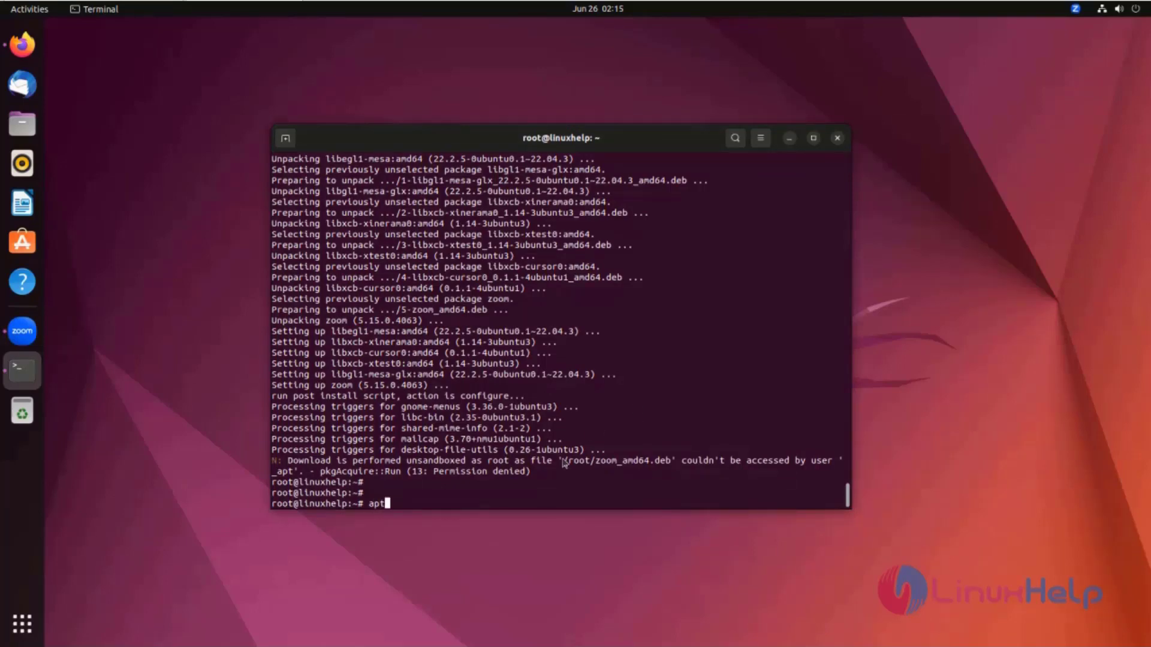
text(remove)
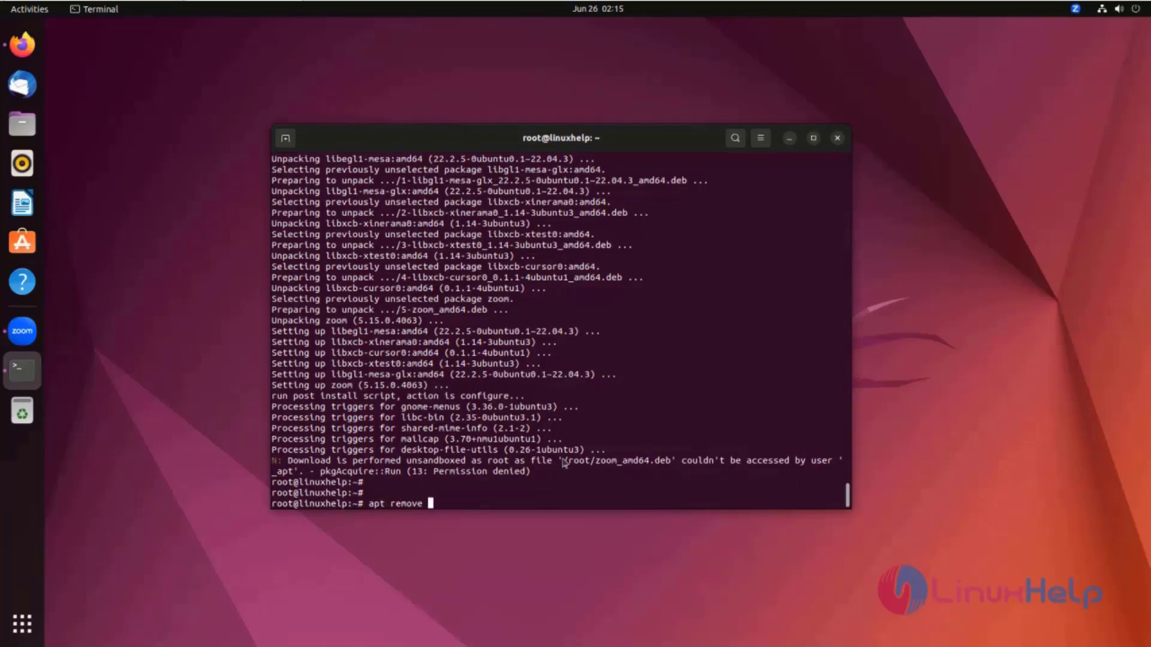
text(zo)
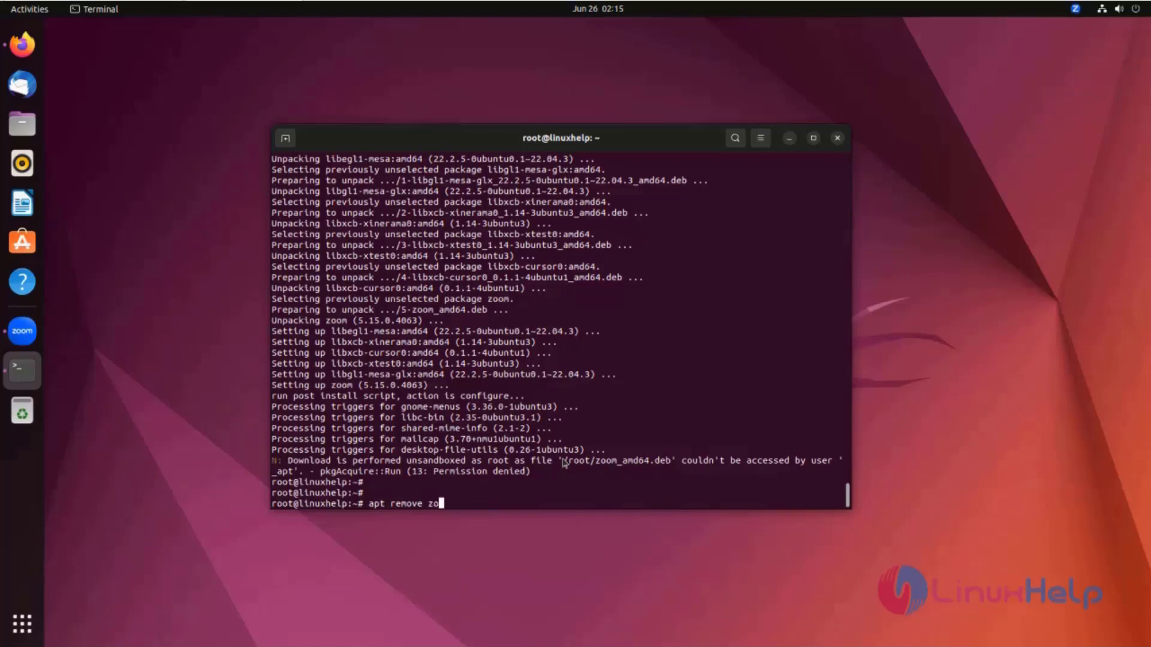
text(om_amd64.deb)
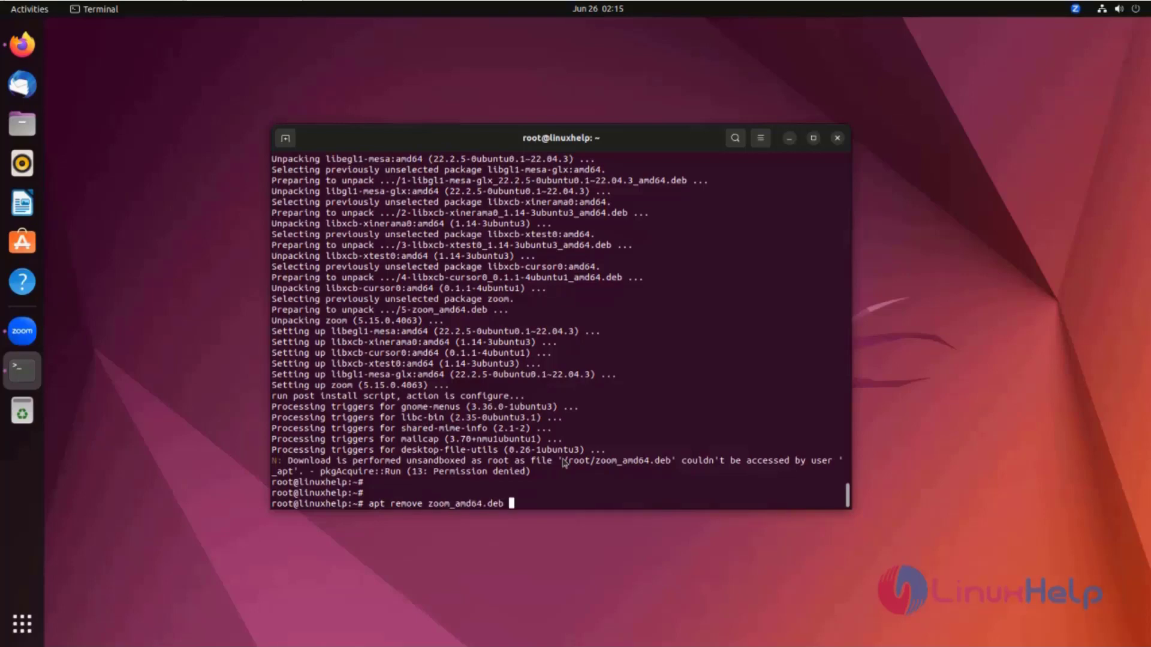
key(Return)
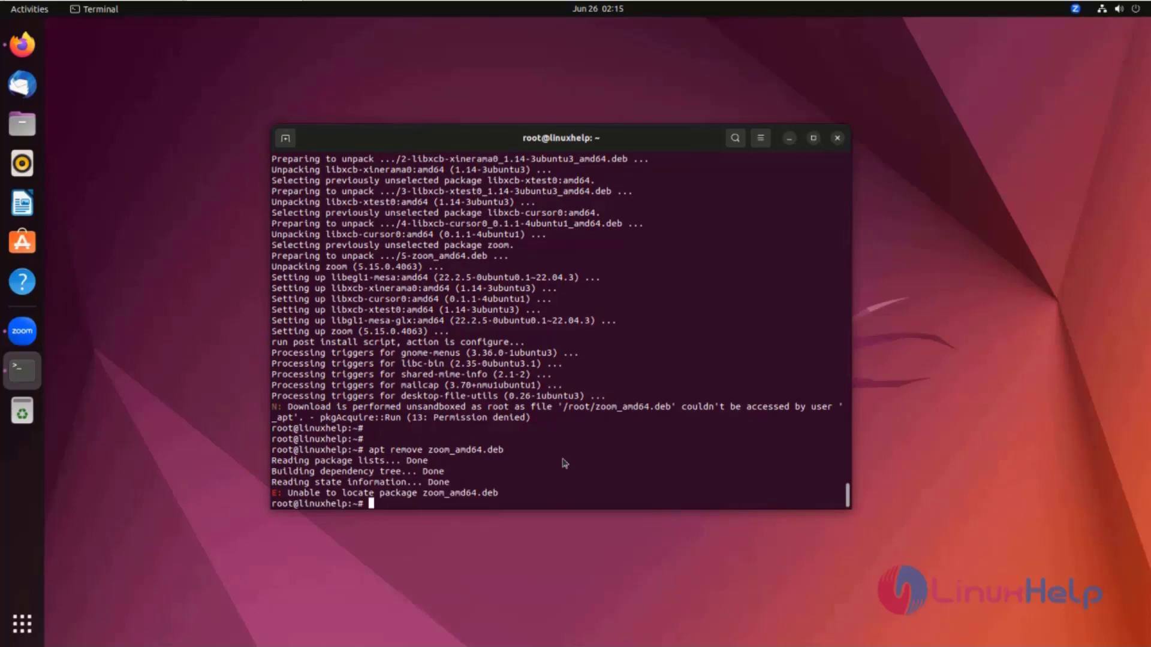
Remove the installed zoom package with apt remove zoom, confirming that 672 MB will be freed
text(apt remove zoom_amd64.deb)
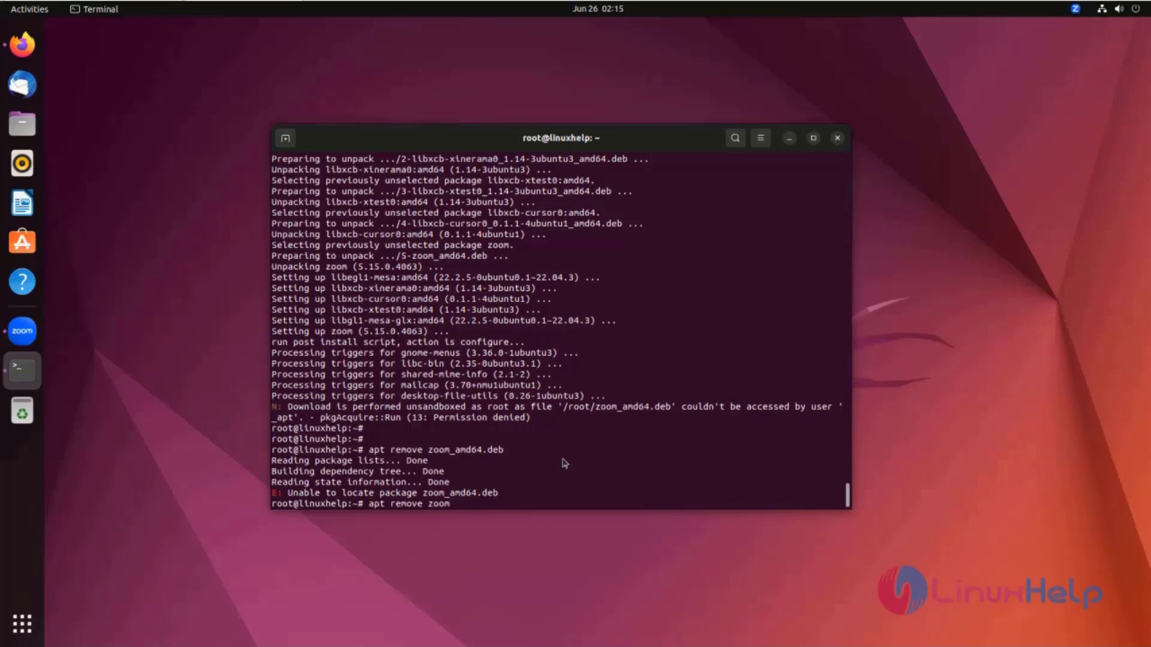
key(Return)
text(y)
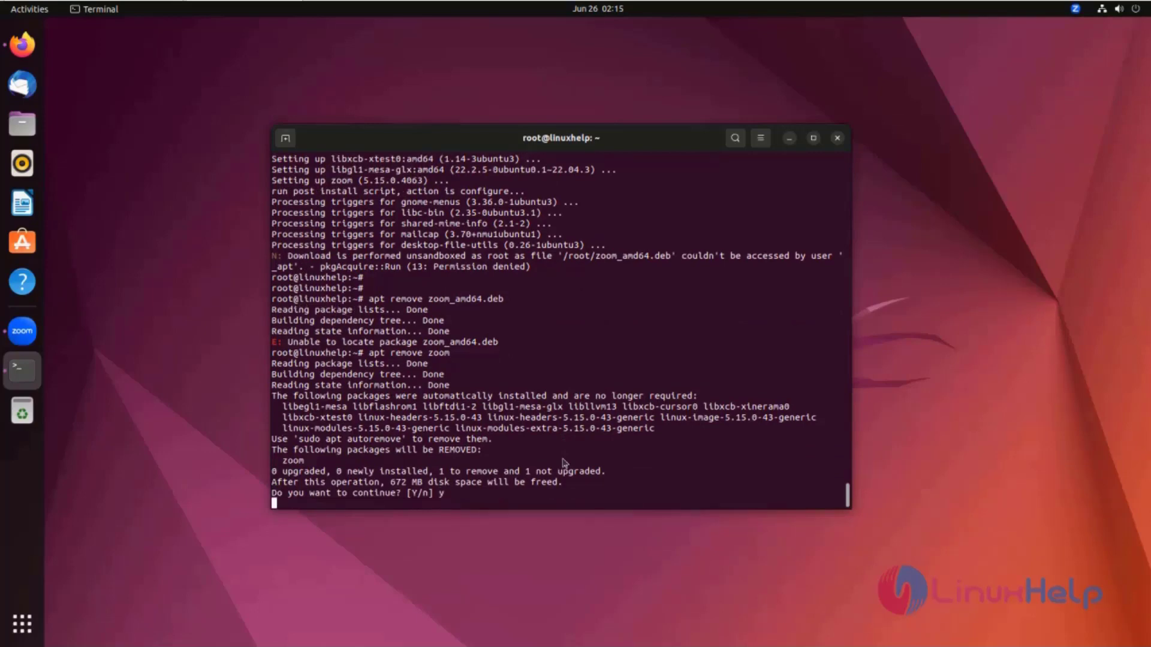
key(Return)
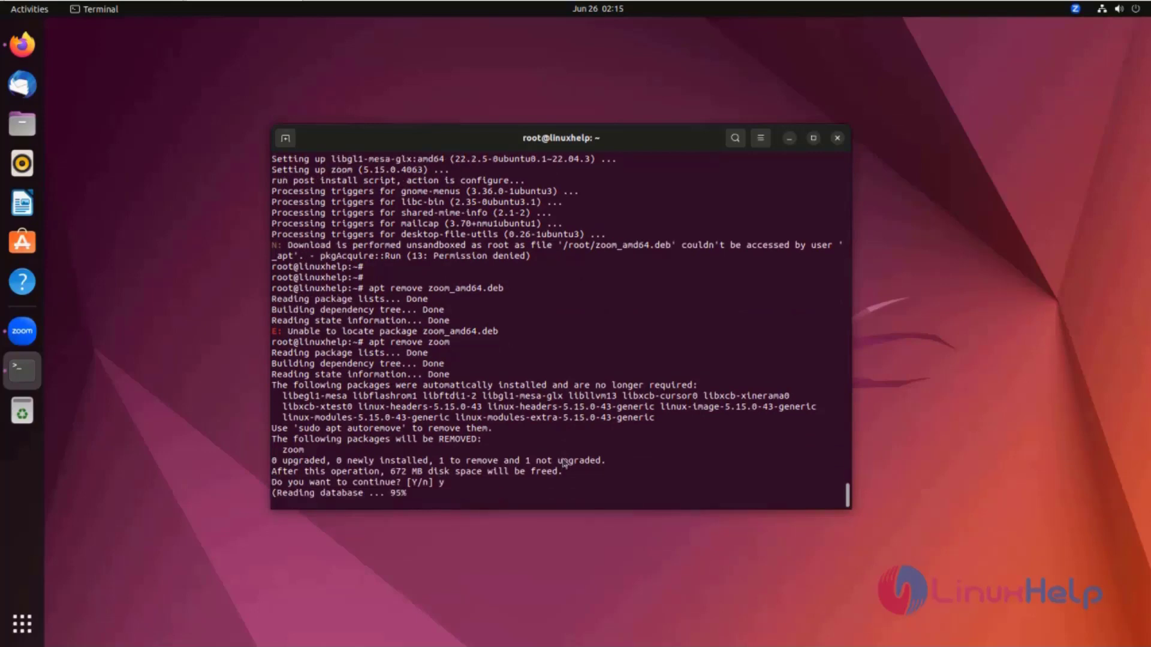